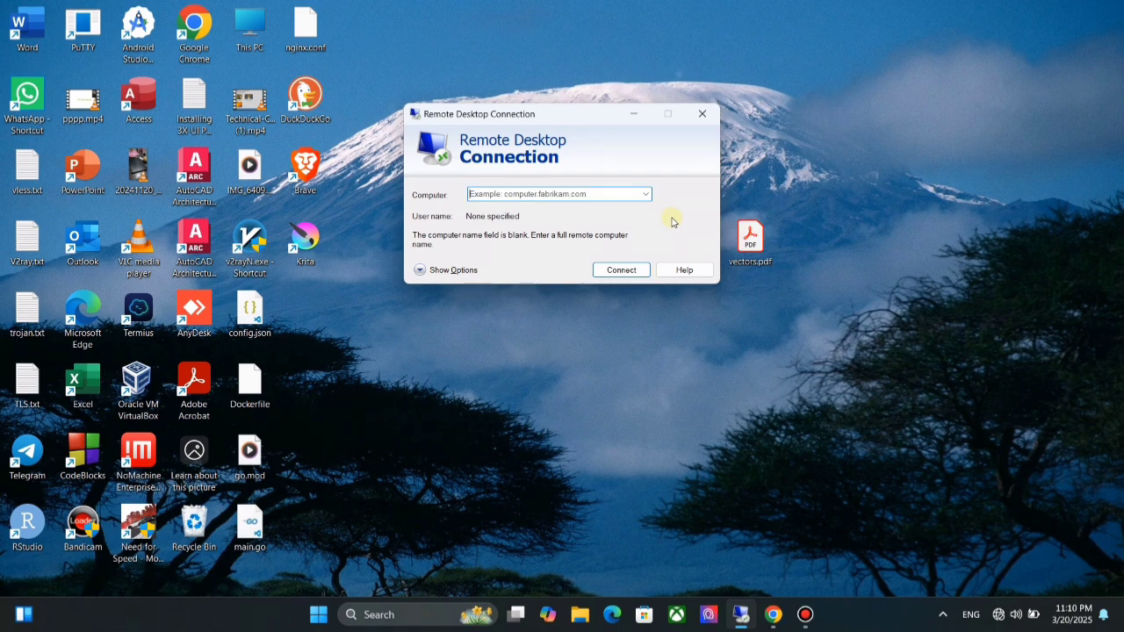
Enter 127.0.0.1 as the remote computer and Administrator as the user name
text(127.0.0.1)
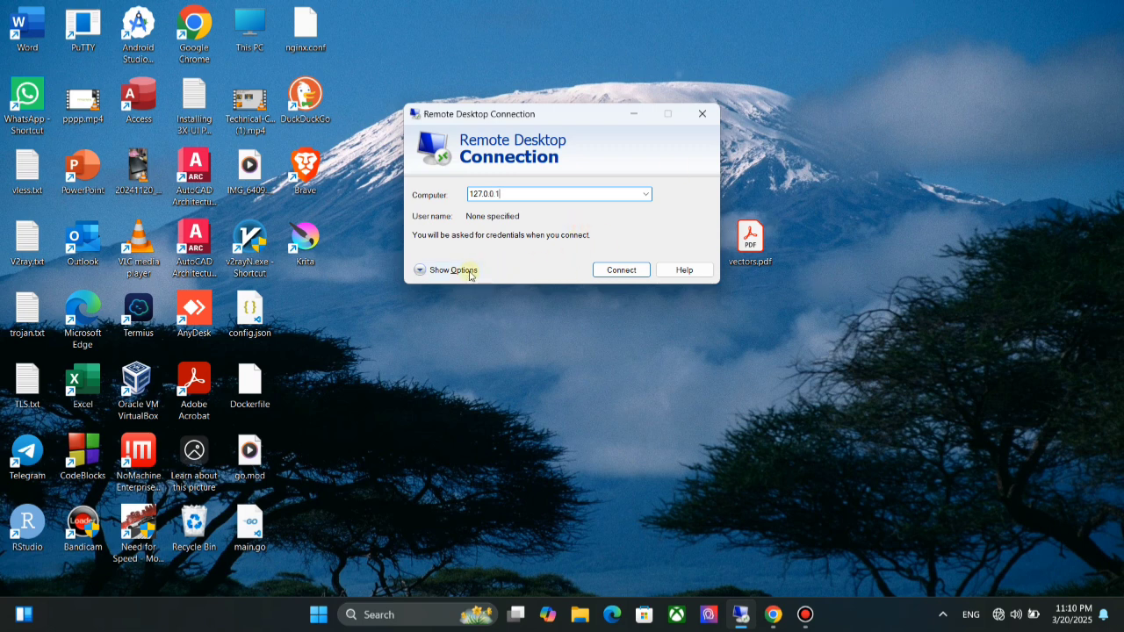
click(454, 270)
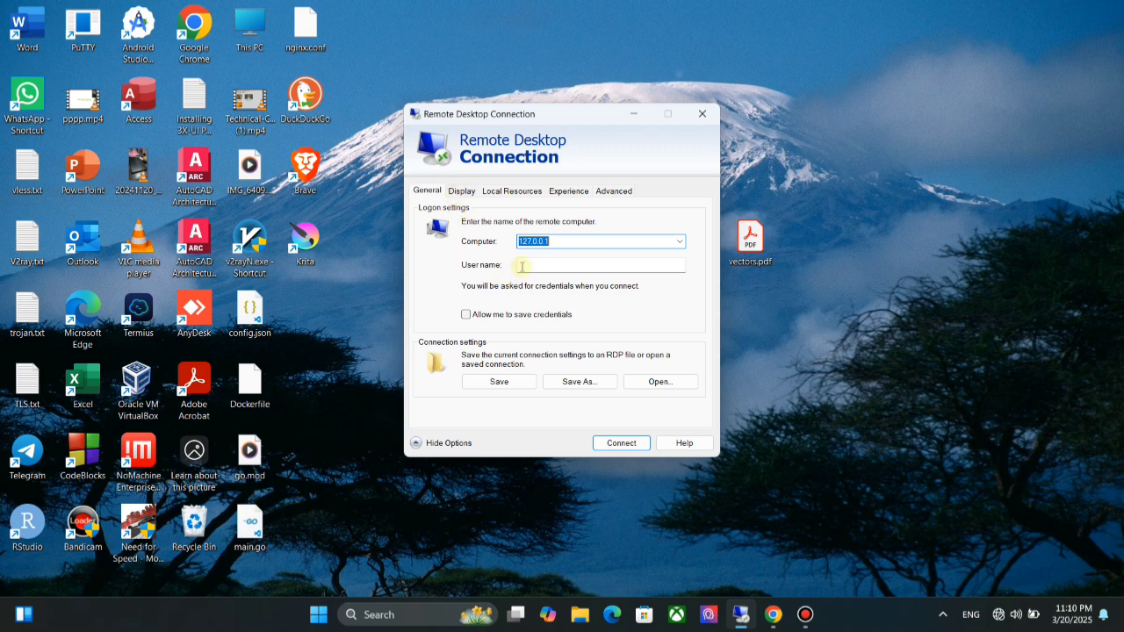
text(Administrator)
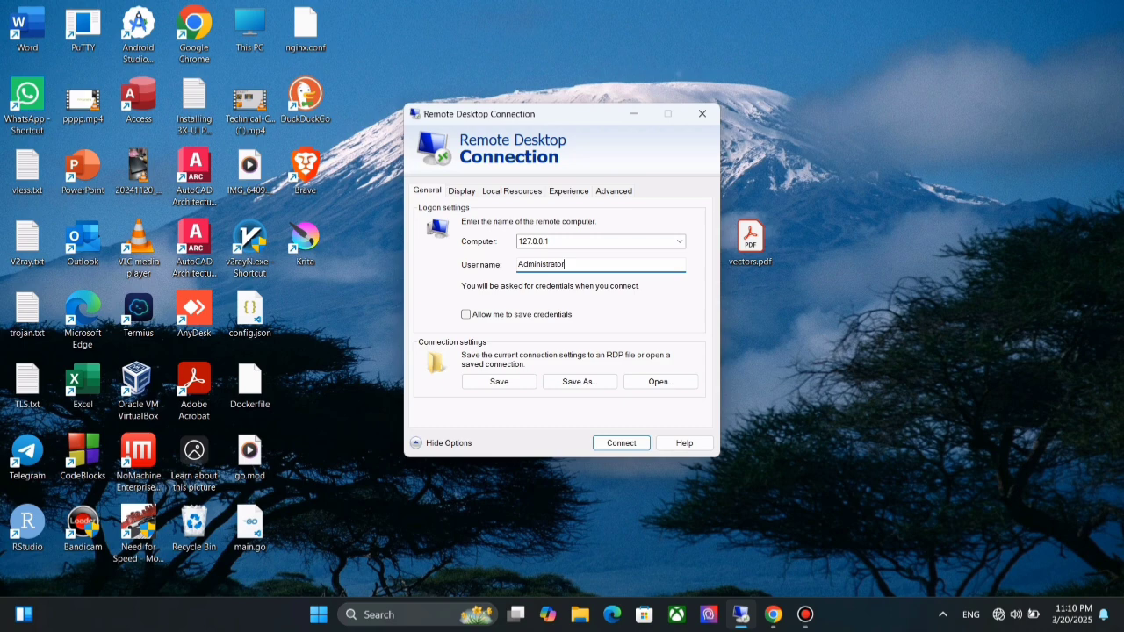
click(621, 443)
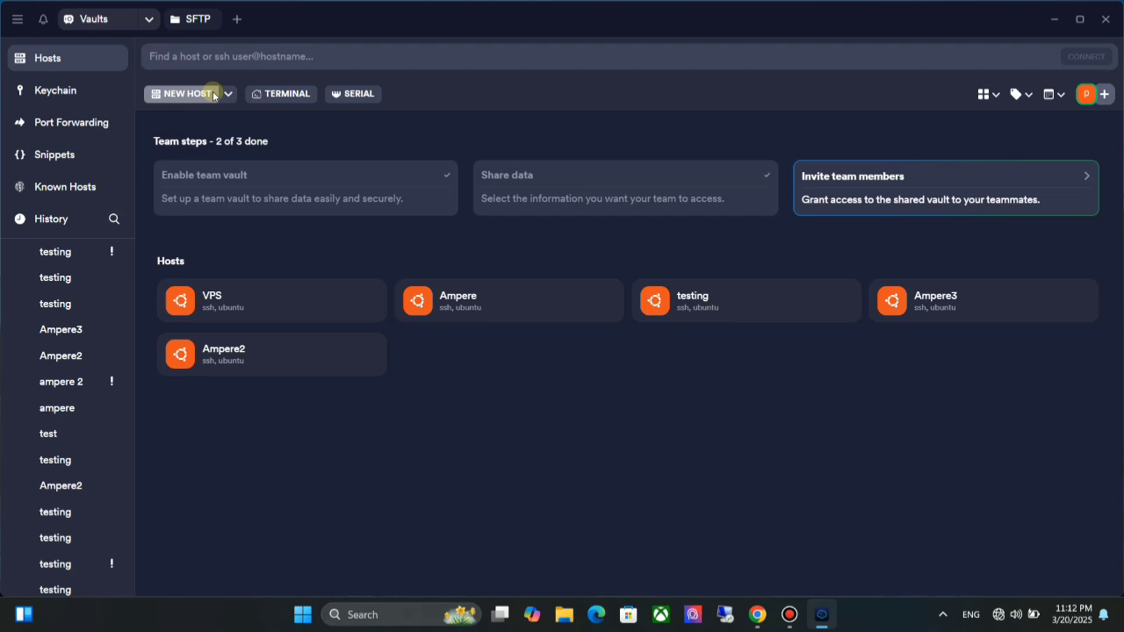
Create a new host with address 127.0.0.1, SSH port 22, and username ubuntu
click(184, 94)
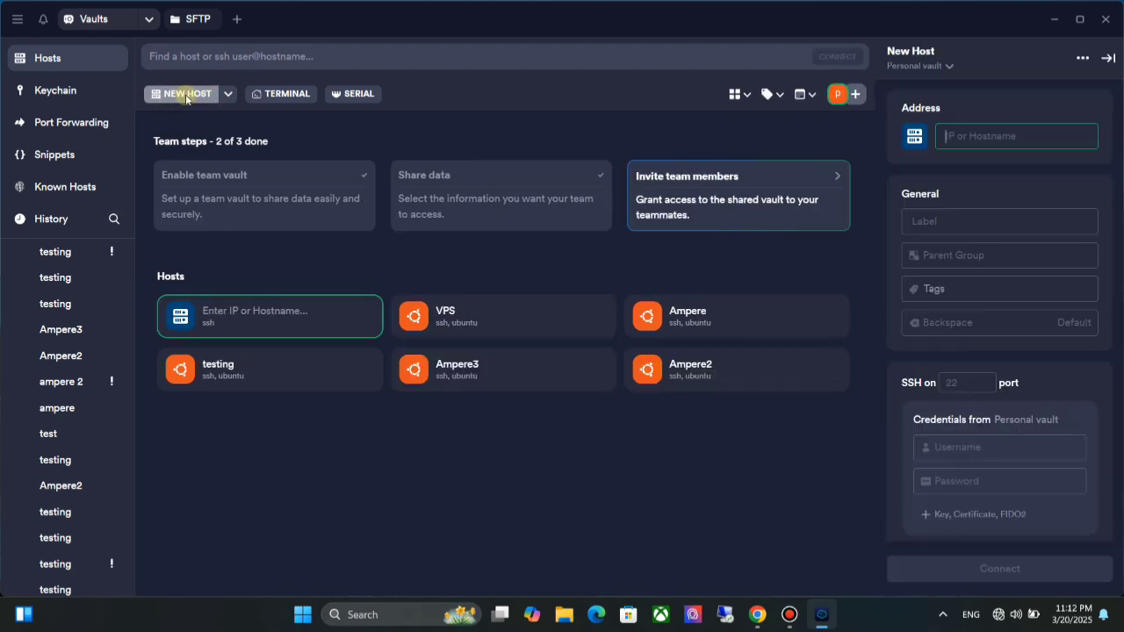
mouse_move(1026, 123)
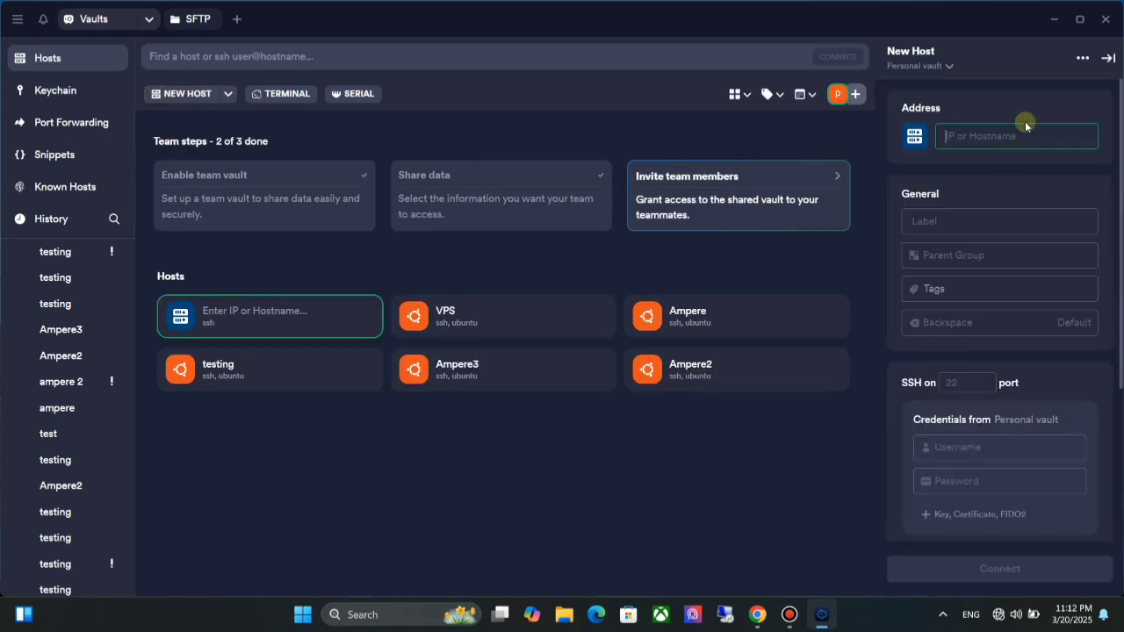
mouse_move(1010, 195)
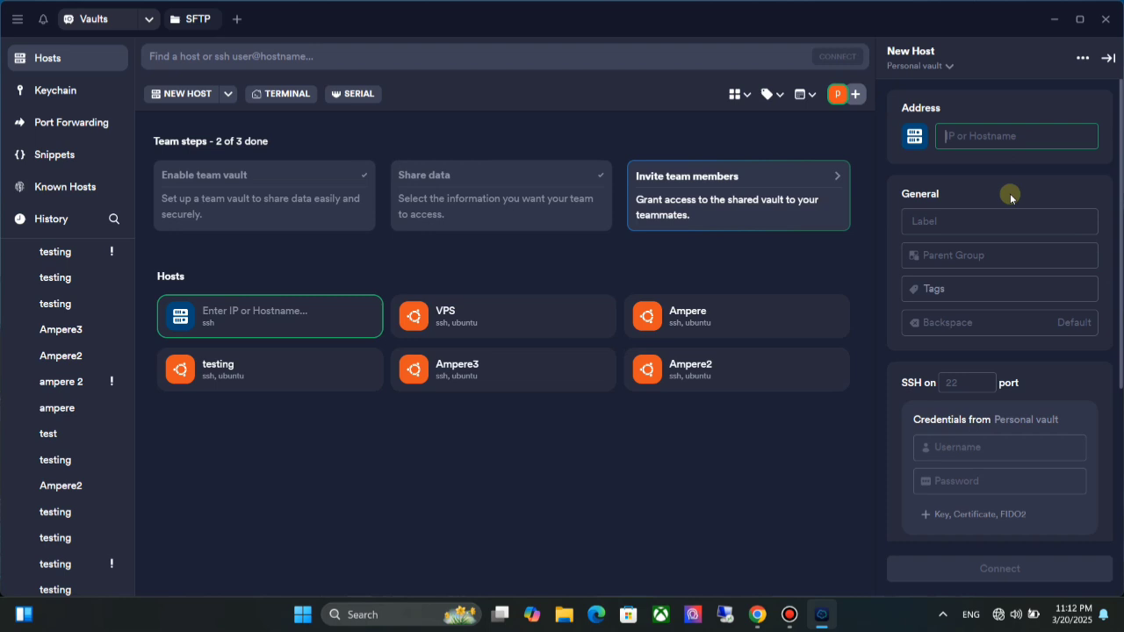
text(127)
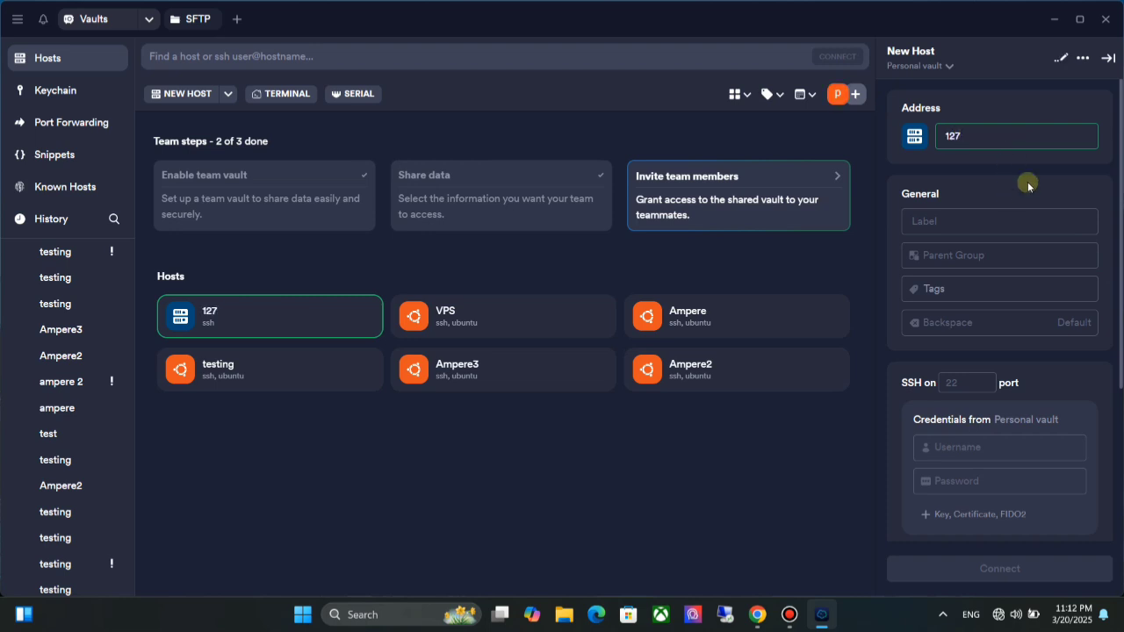
text(.0.0.1)
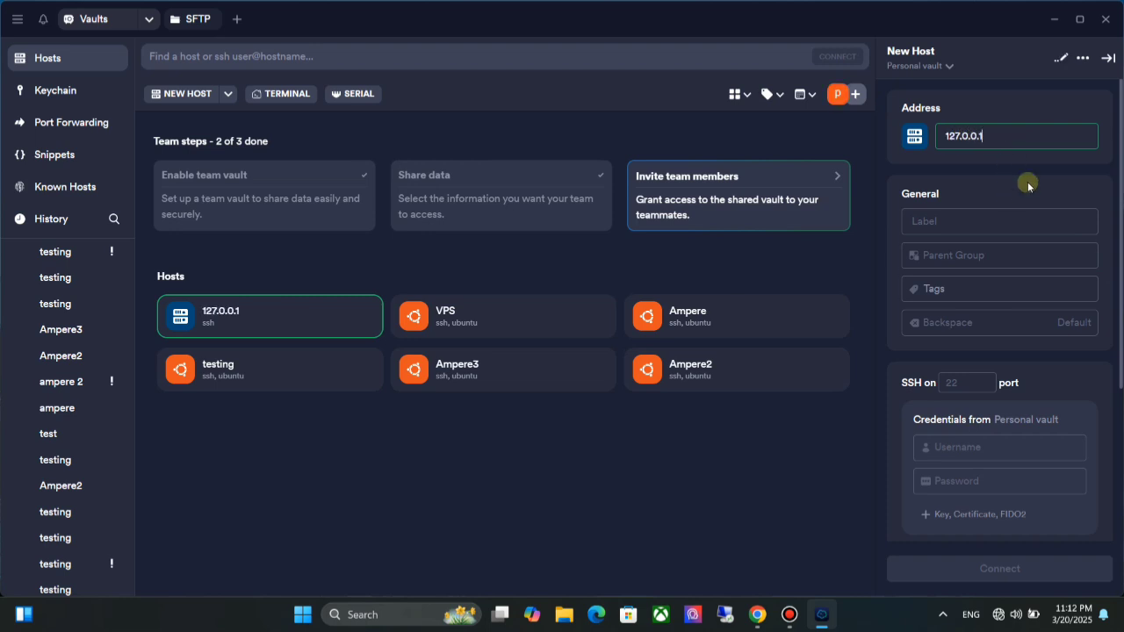
scroll(down, 3)
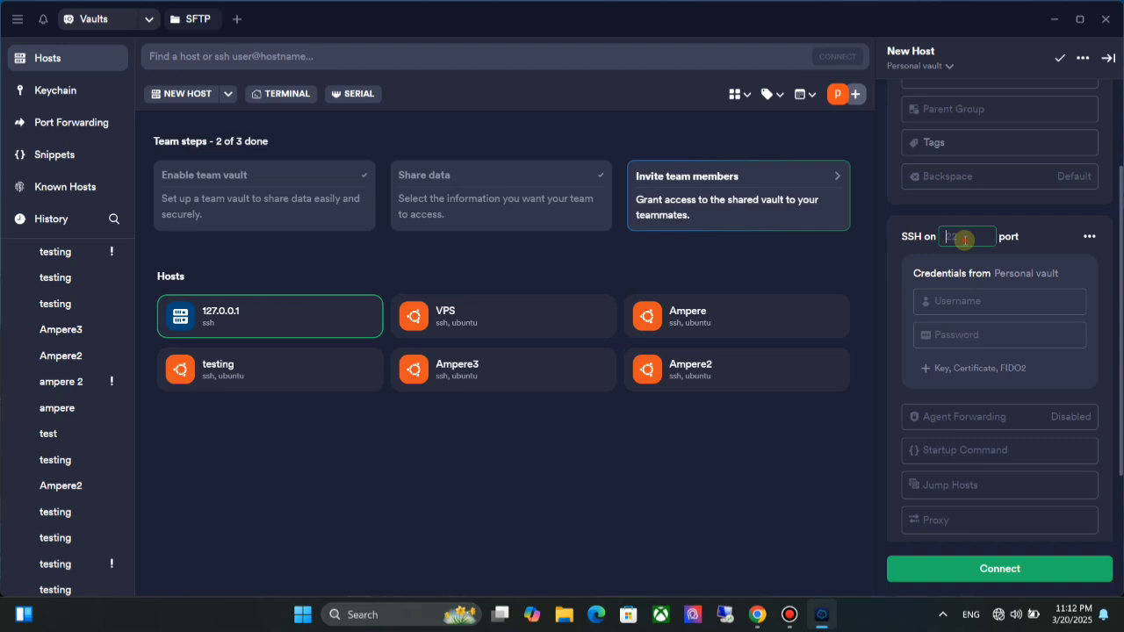
text(22)
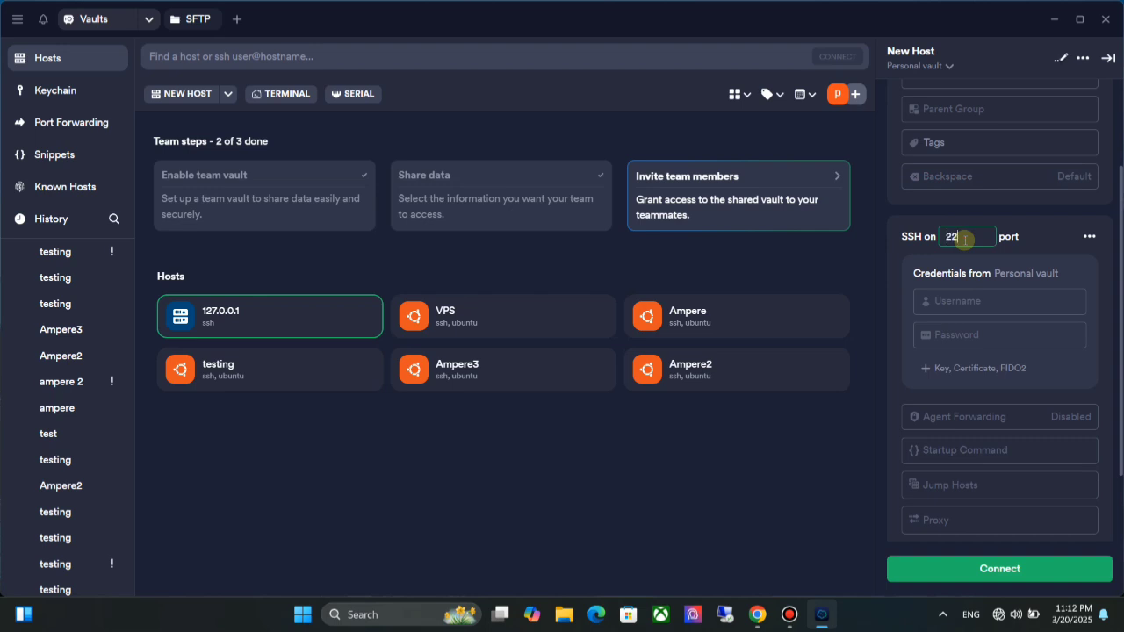
click(999, 301)
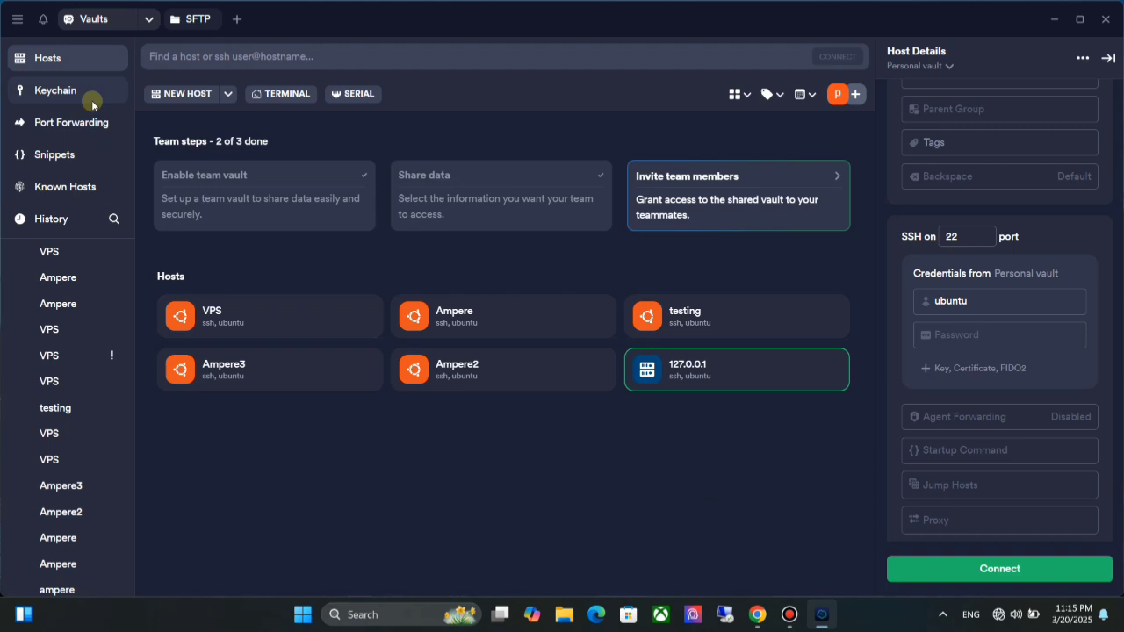
In Keychain, start a new key and choose importing from a key file
click(55, 90)
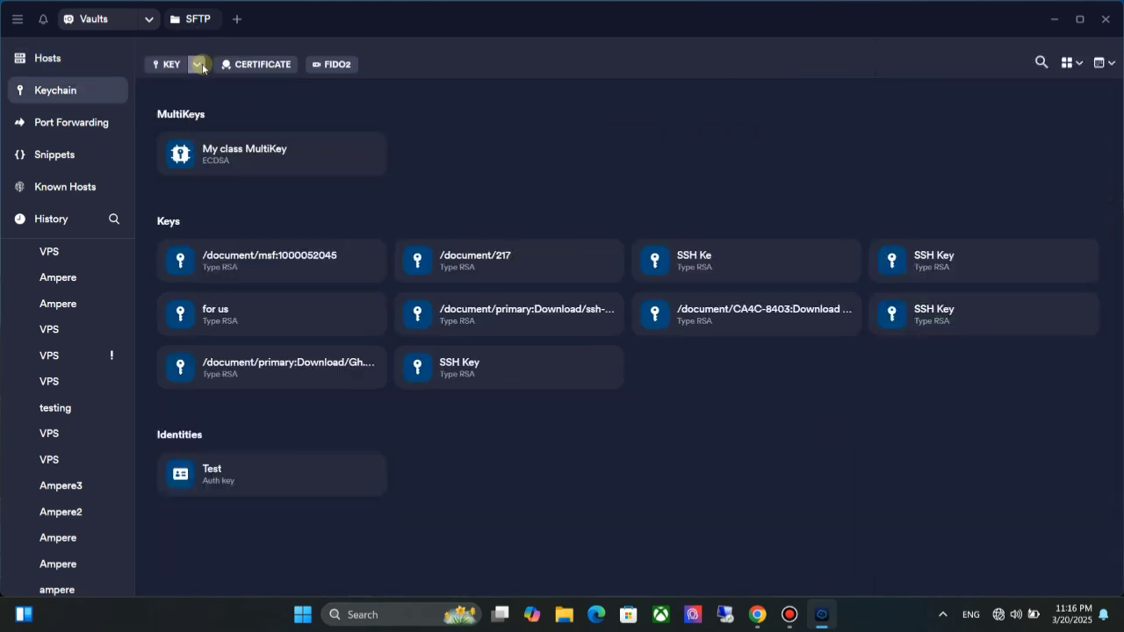
click(198, 64)
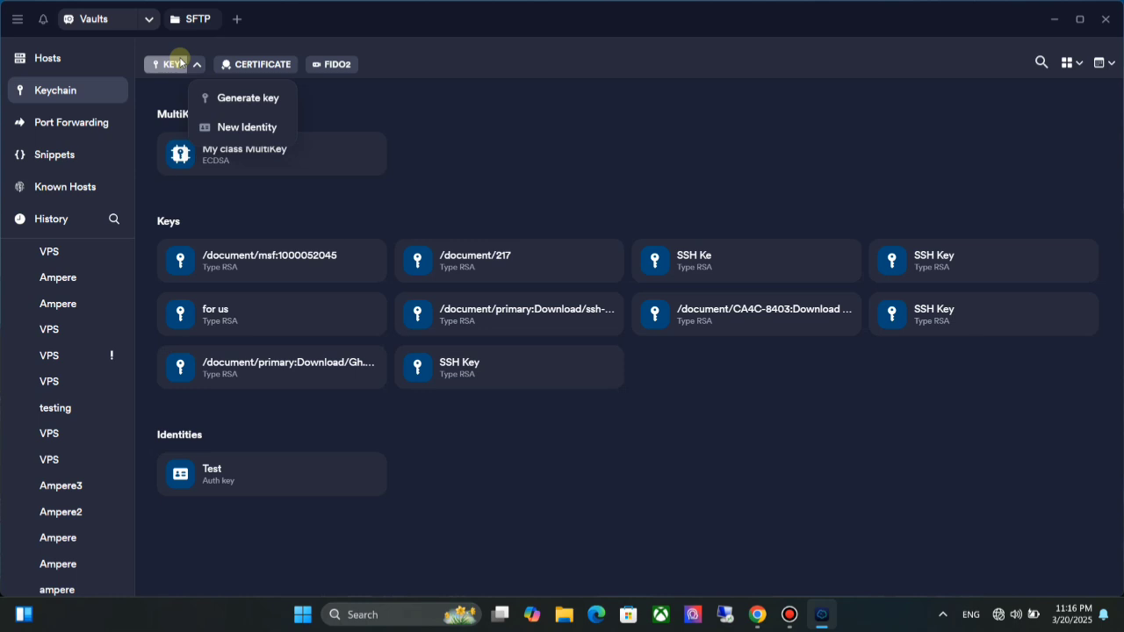
click(249, 98)
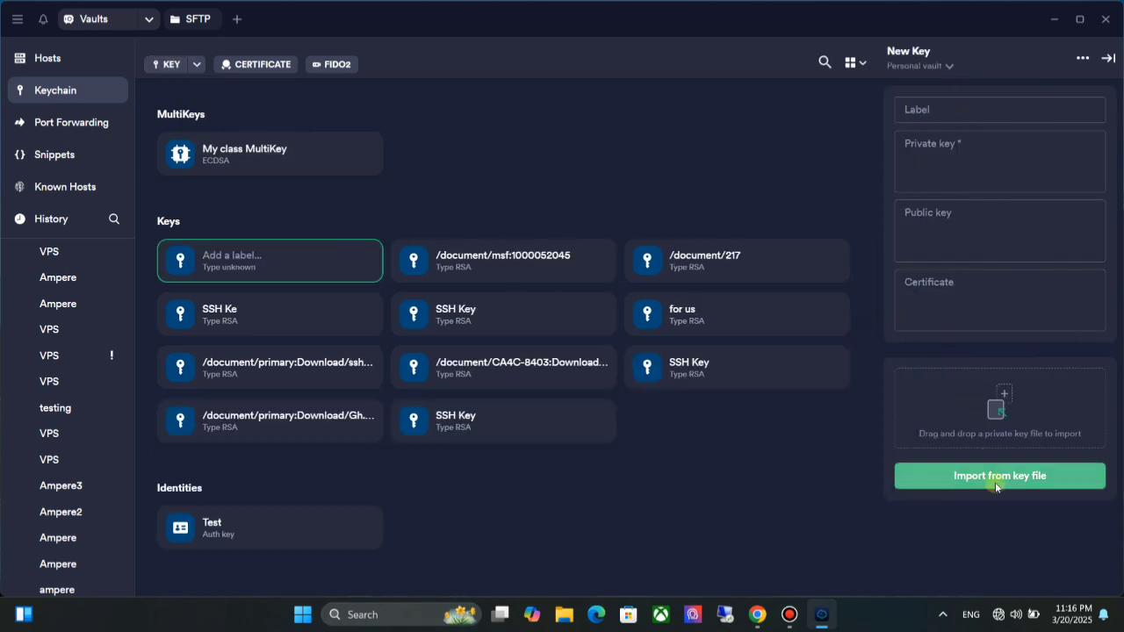
click(999, 476)
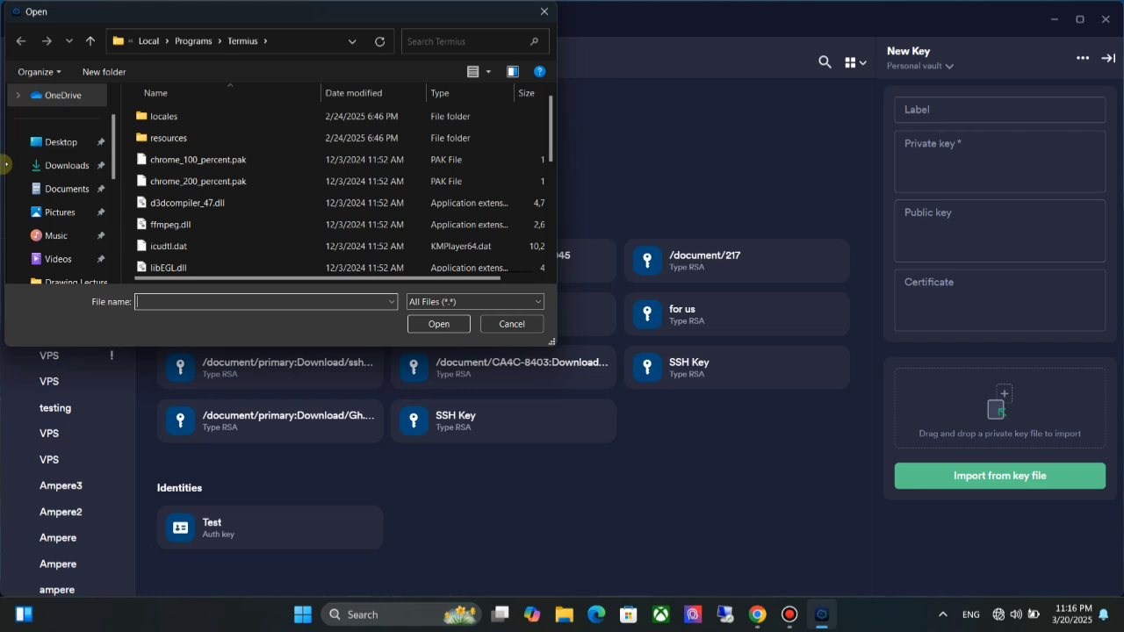
Import ssh-key-2022-03-28.key from the Downloads folder
click(66, 165)
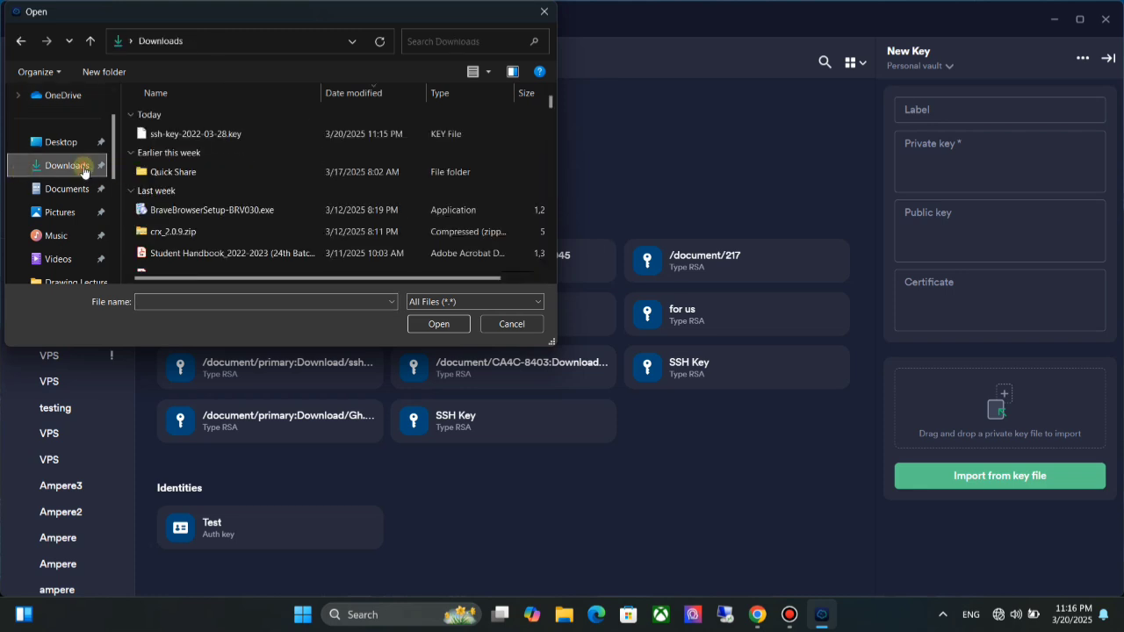
click(195, 133)
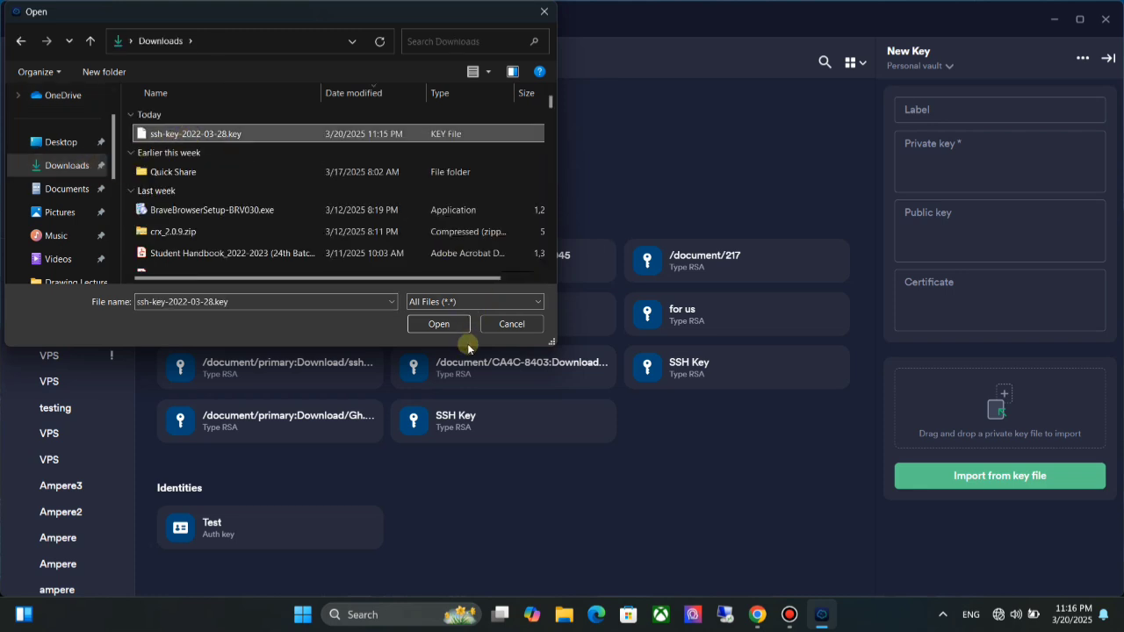
click(439, 324)
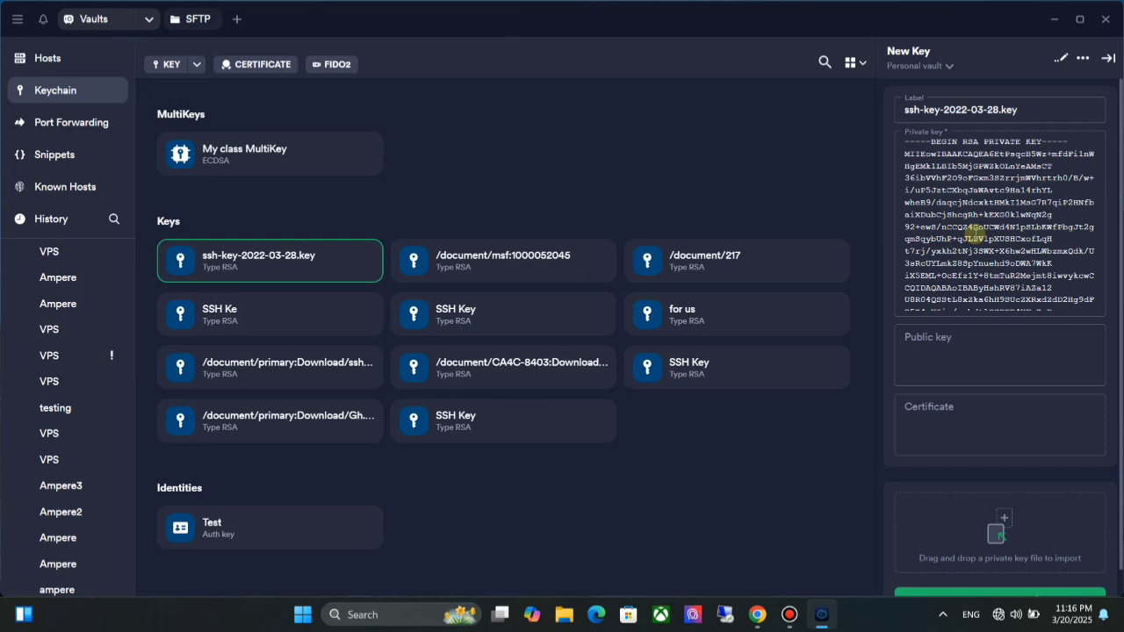
click(1060, 58)
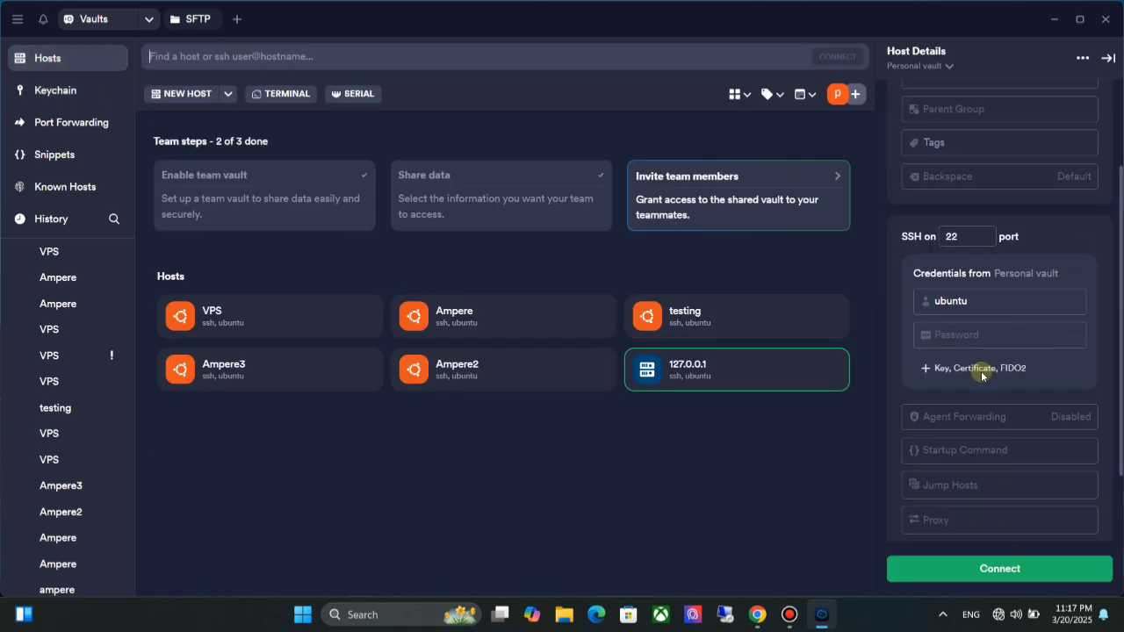
Attach the imported ssh-key-2022-03-28.key to the 127.0.0.1 host's credentials
click(980, 369)
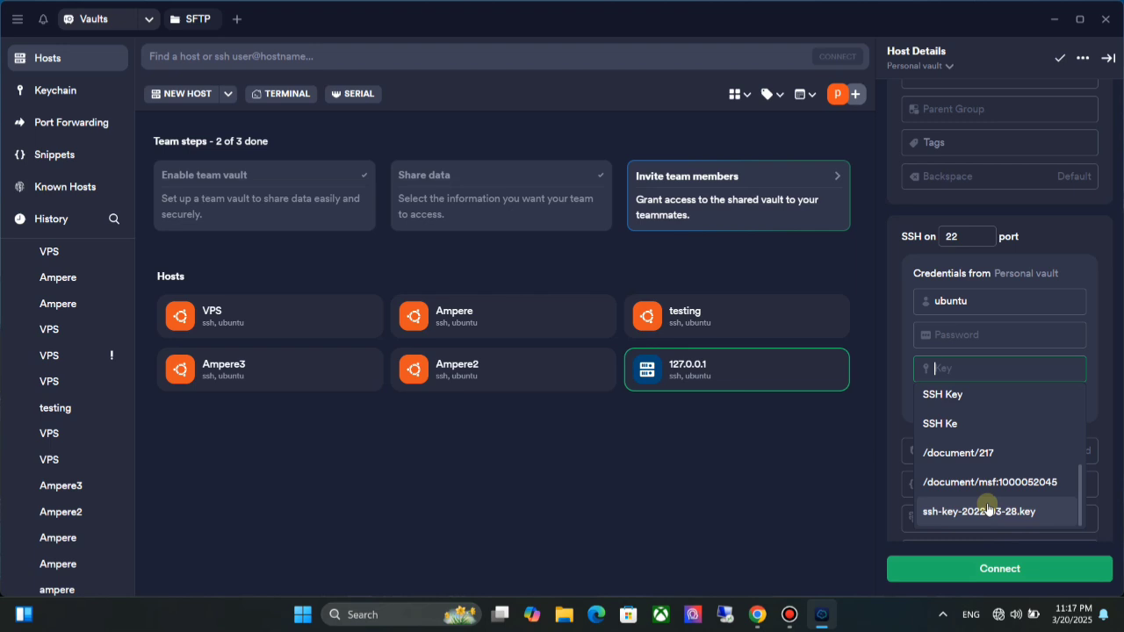
click(978, 510)
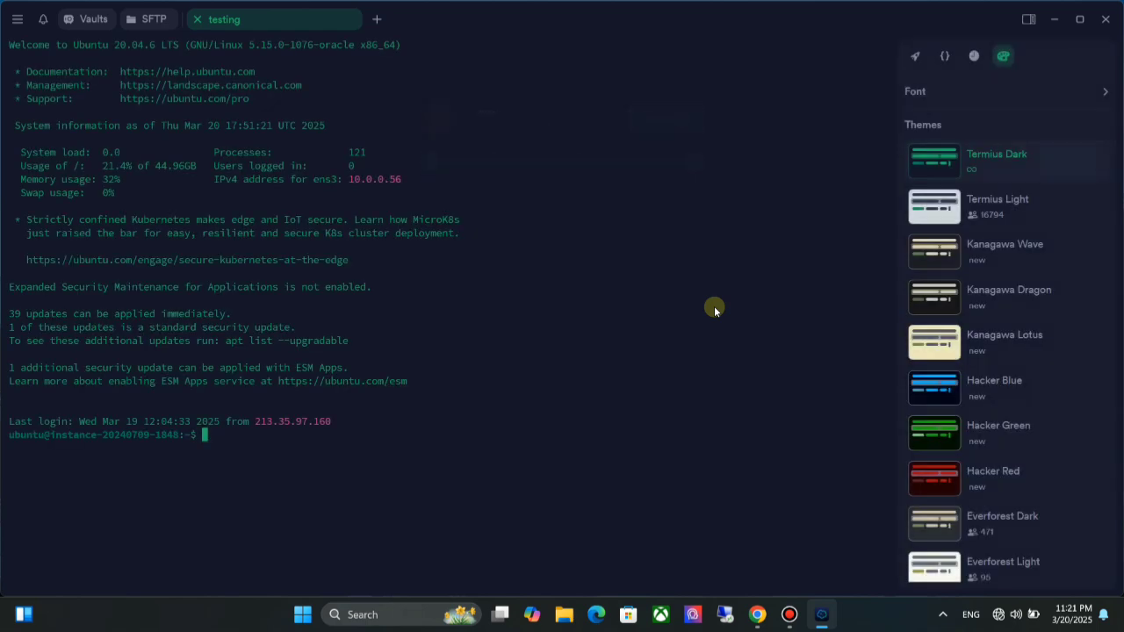
mouse_move(714, 308)
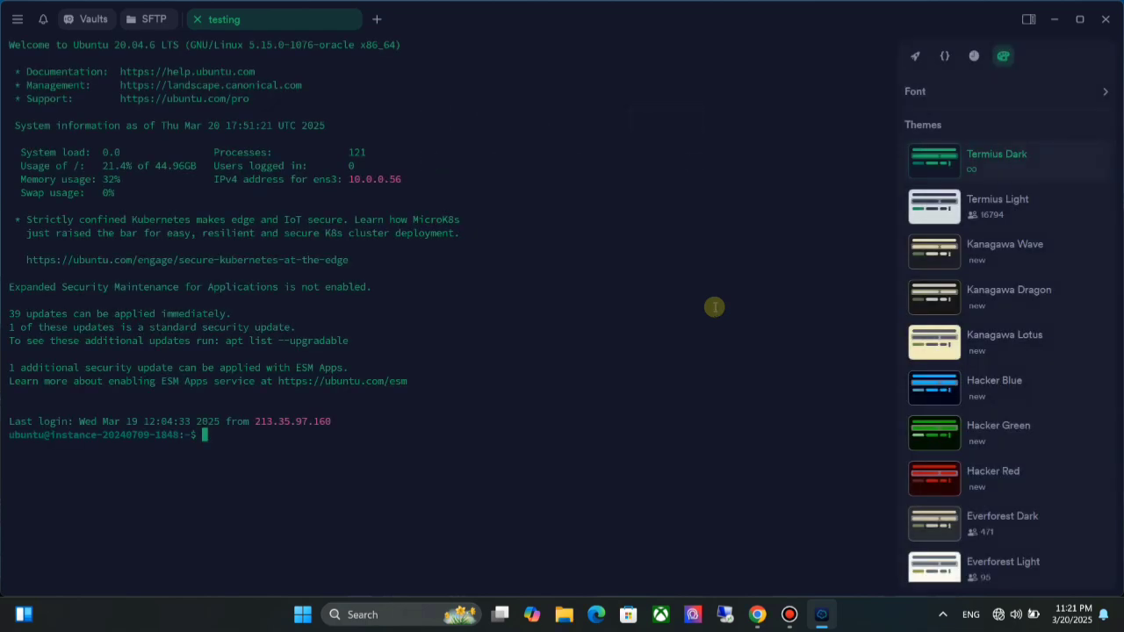